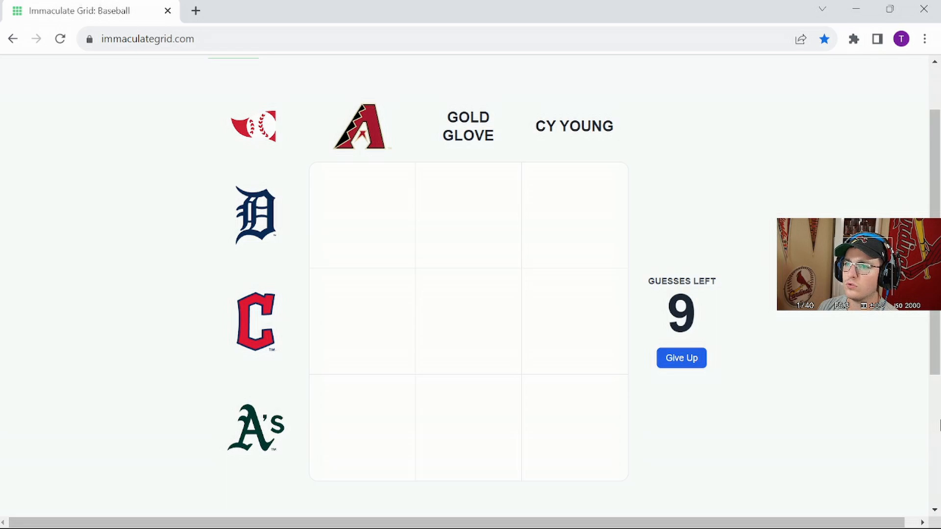
mouse_move(475, 201)
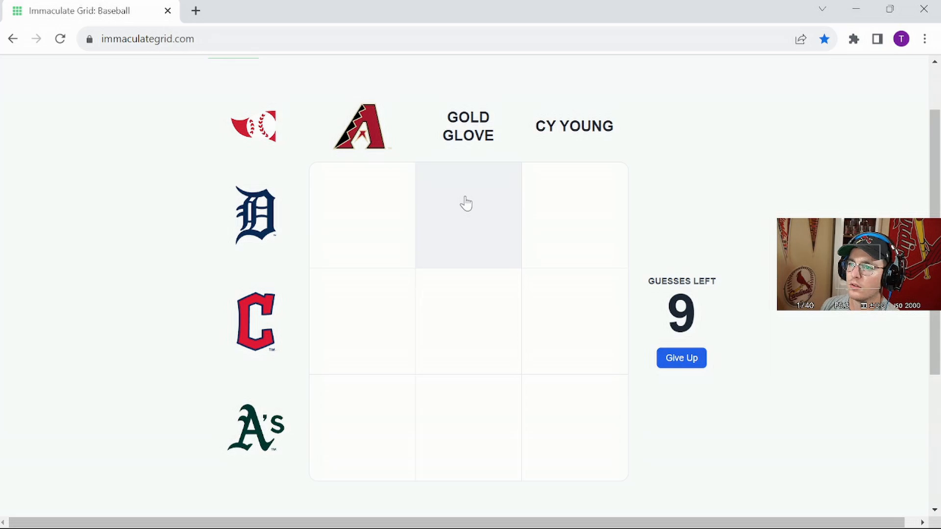
- Place Al Kaline in Tigers–Gold Glove, then search 'verlander' and place him in Tigers–Cy Young
click(467, 214)
text(kaline)
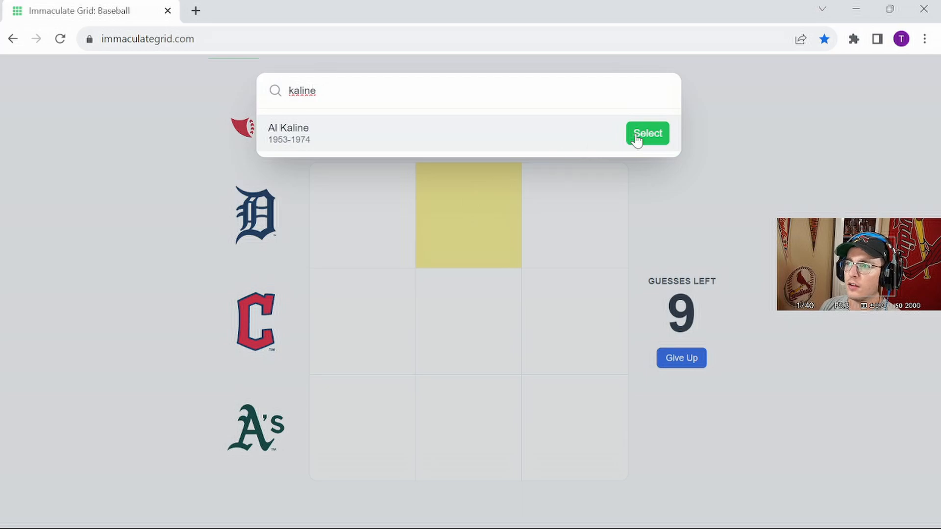
click(647, 134)
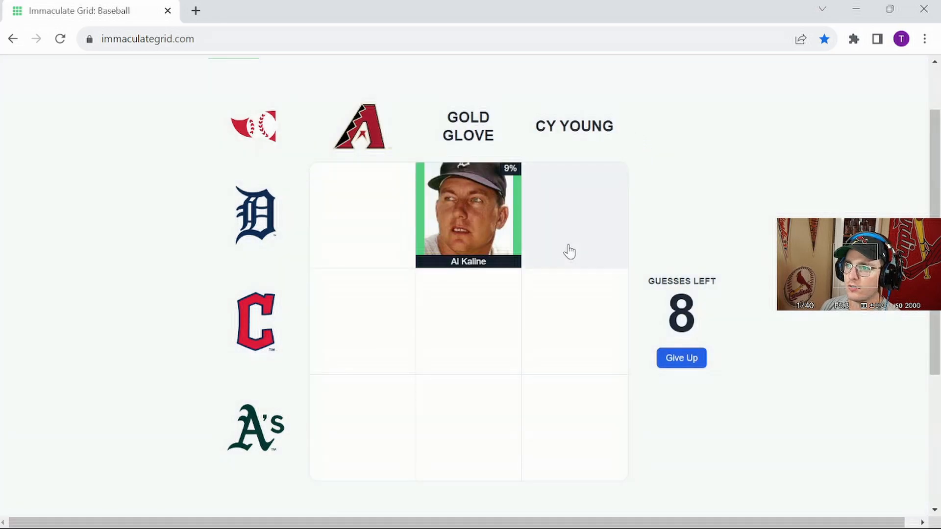
mouse_move(568, 221)
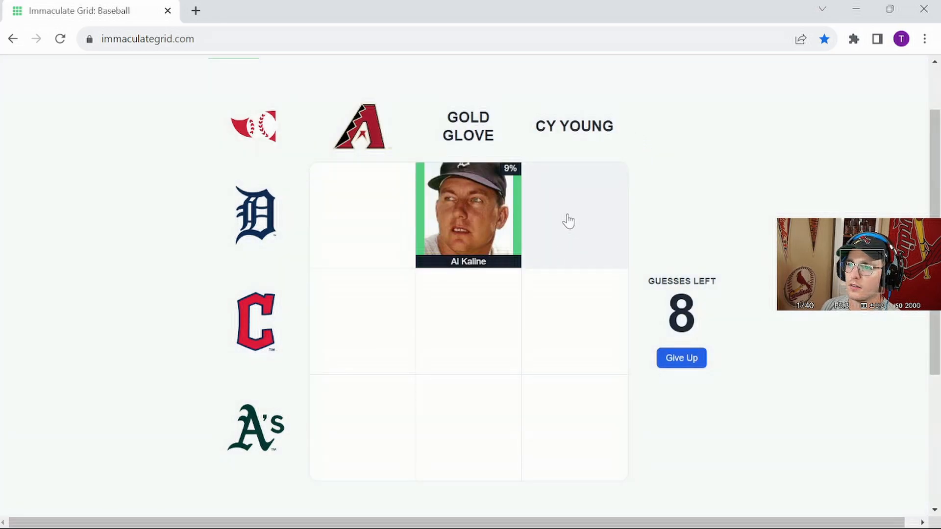
click(573, 220)
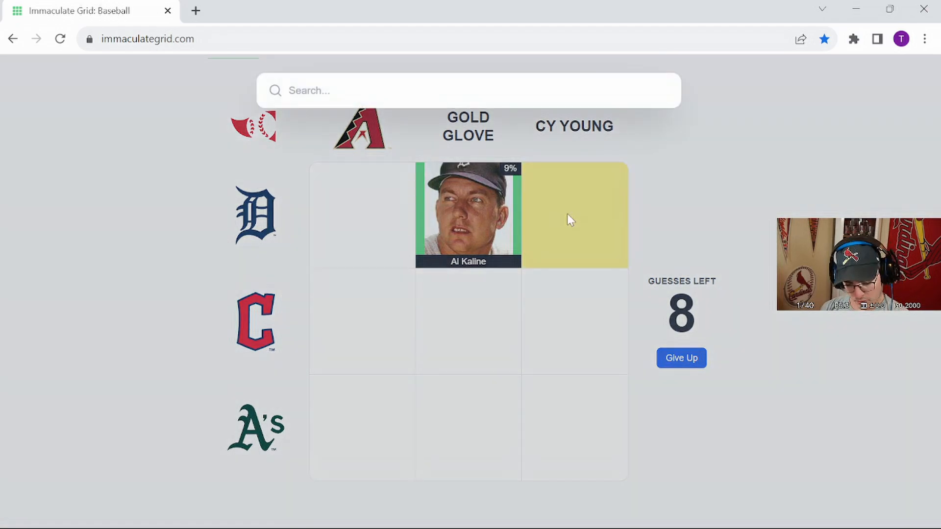
text(verlander)
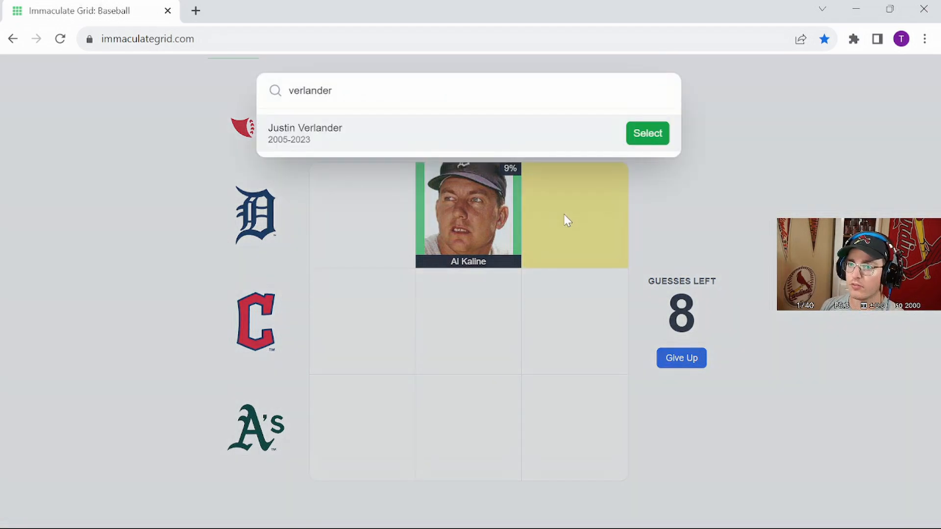
click(647, 134)
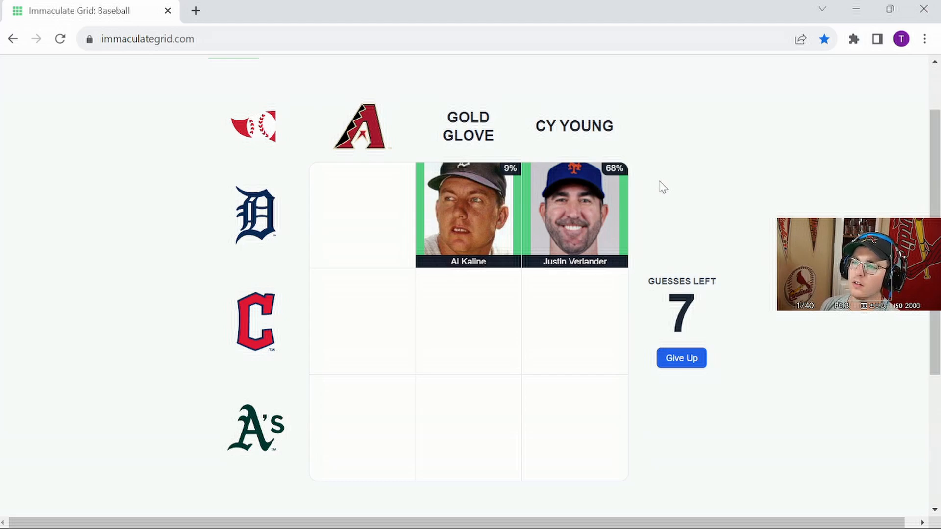
- Search 'alom' for Guardians–Gold Glove, then guess Bartolo Colon for the A's–Cy Young square
click(468, 321)
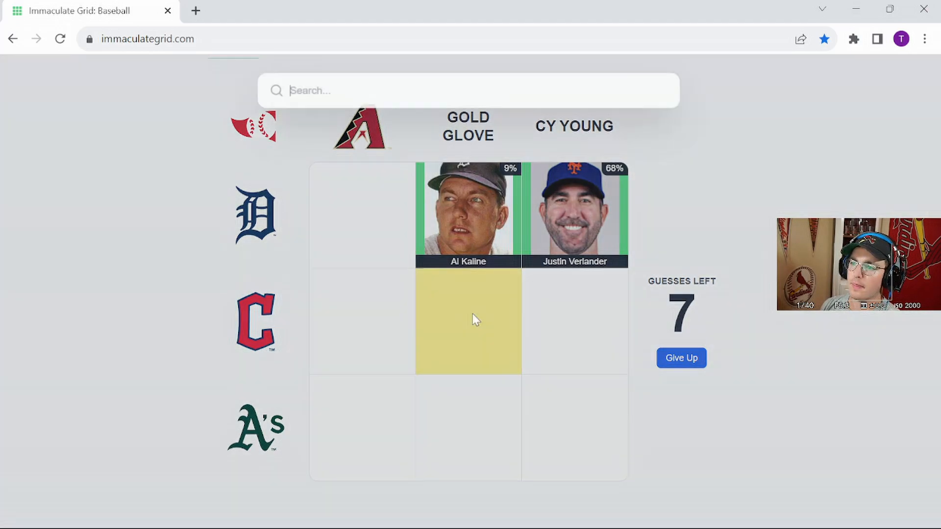
text(alom)
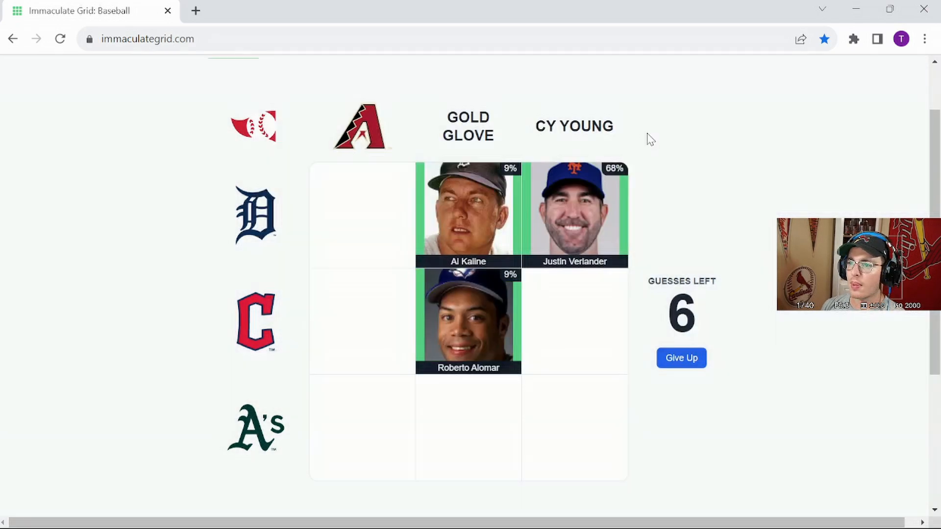
mouse_move(685, 255)
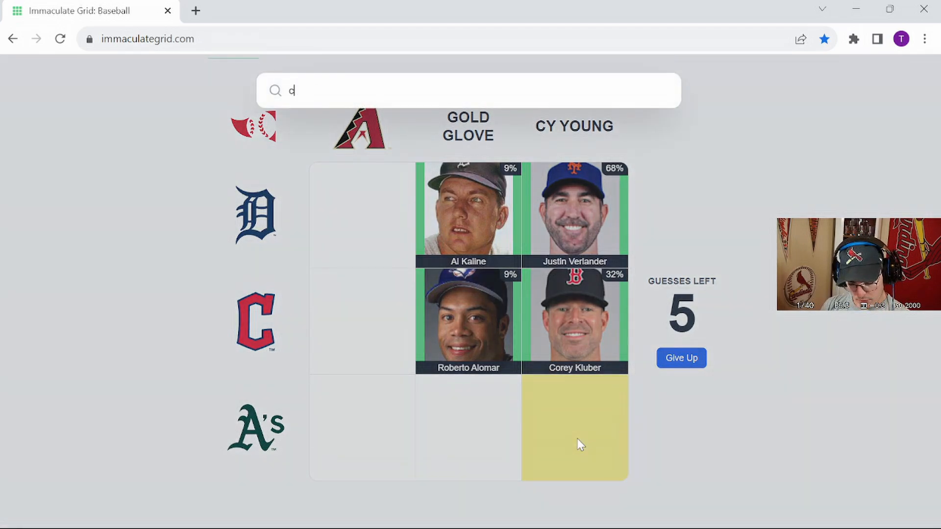
text(olon)
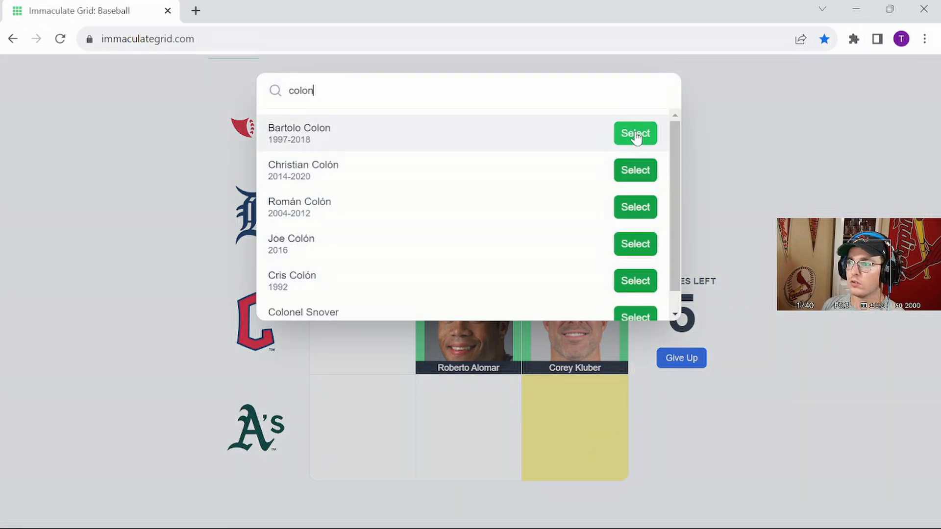
click(635, 133)
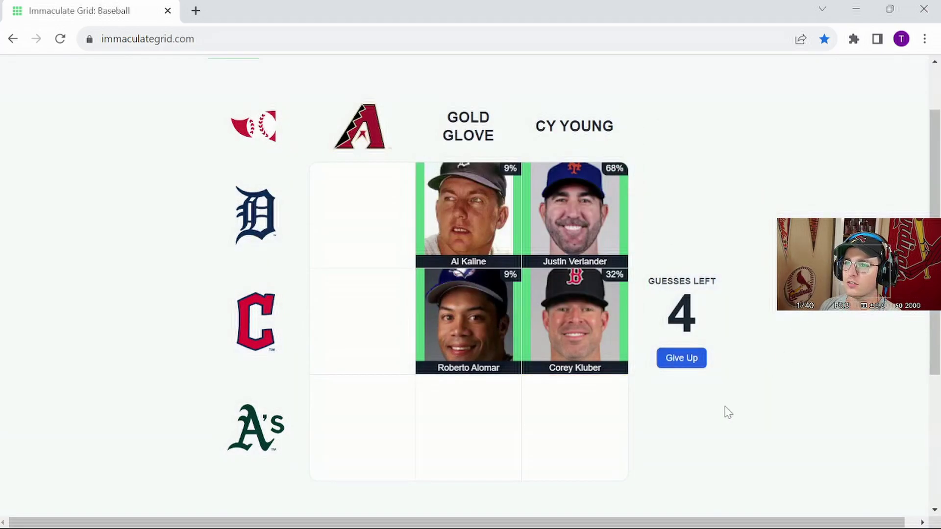
- Search 'chapman' and place Matt Chapman in the A's–Gold Glove square
click(468, 437)
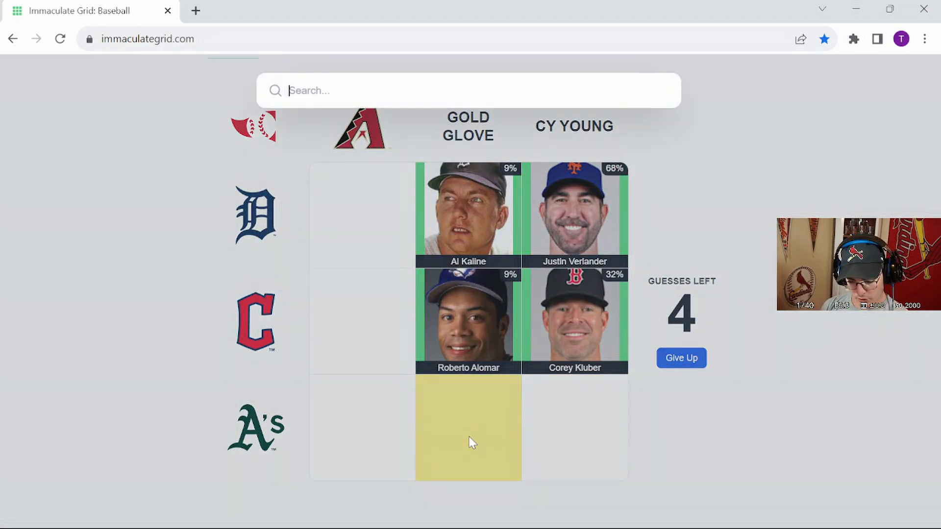
text(c)
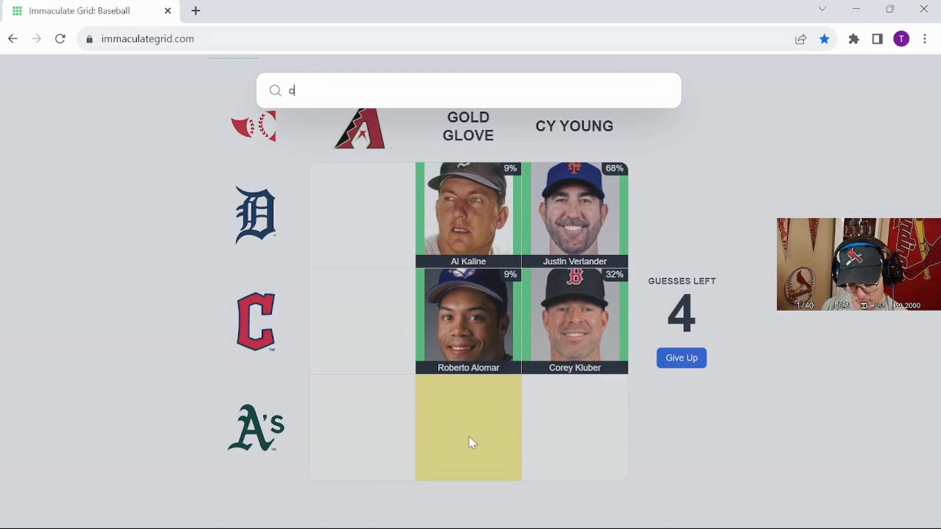
text(hapman)
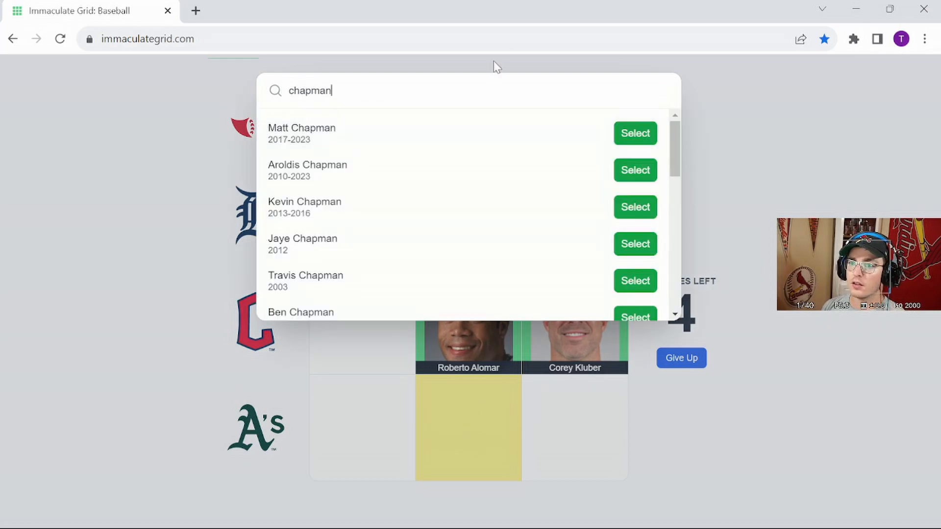
click(635, 133)
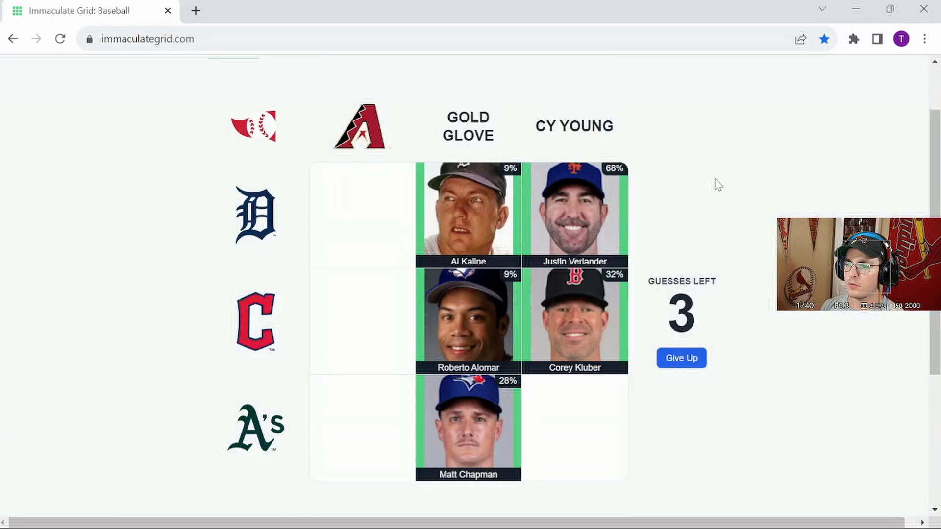
mouse_move(414, 396)
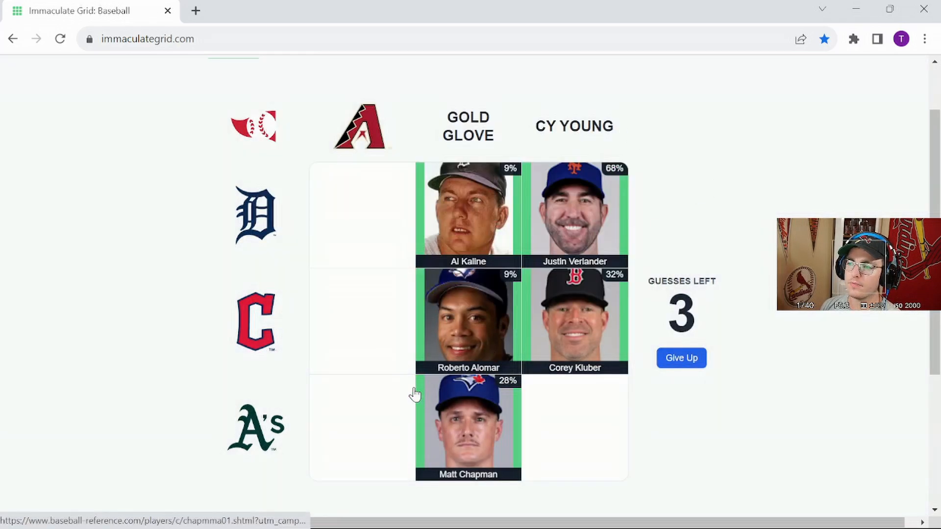
- Search 'blue' and place Vida Blue in the A's–Cy Young square
click(575, 431)
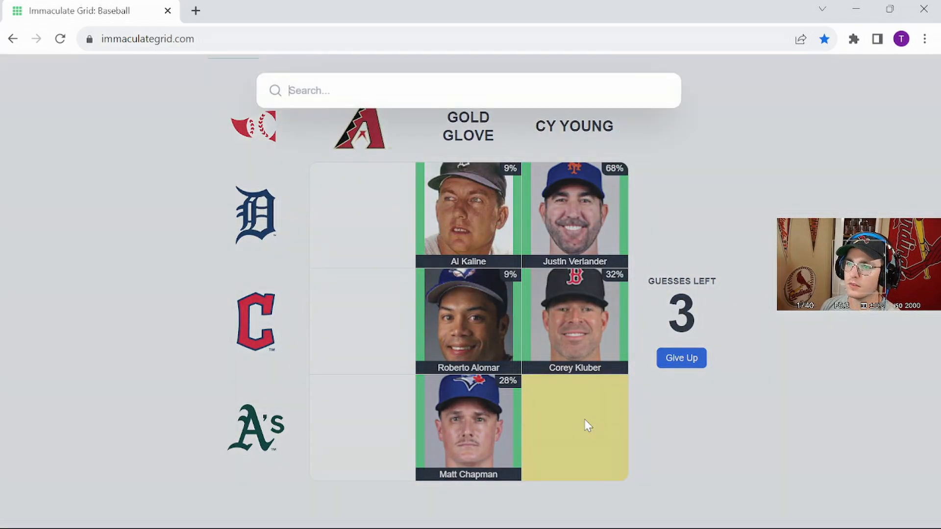
text(blue)
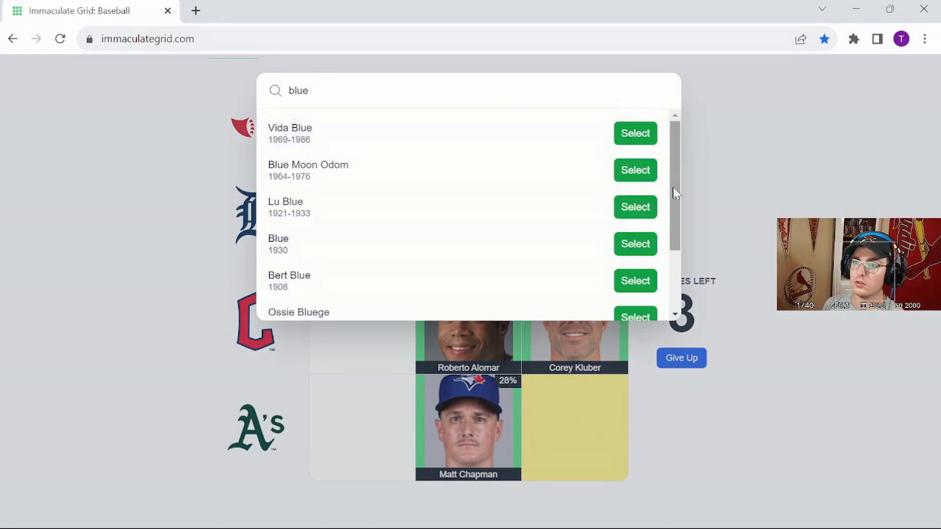
click(635, 133)
text(k)
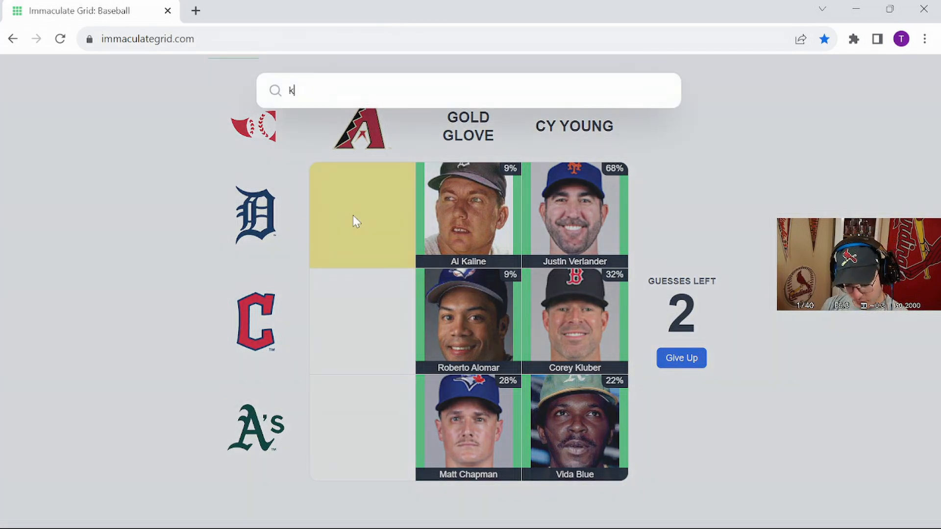
- Finish the 'kelly' search and place Carson Kelly in the Tigers–Diamondbacks square
text(elly)
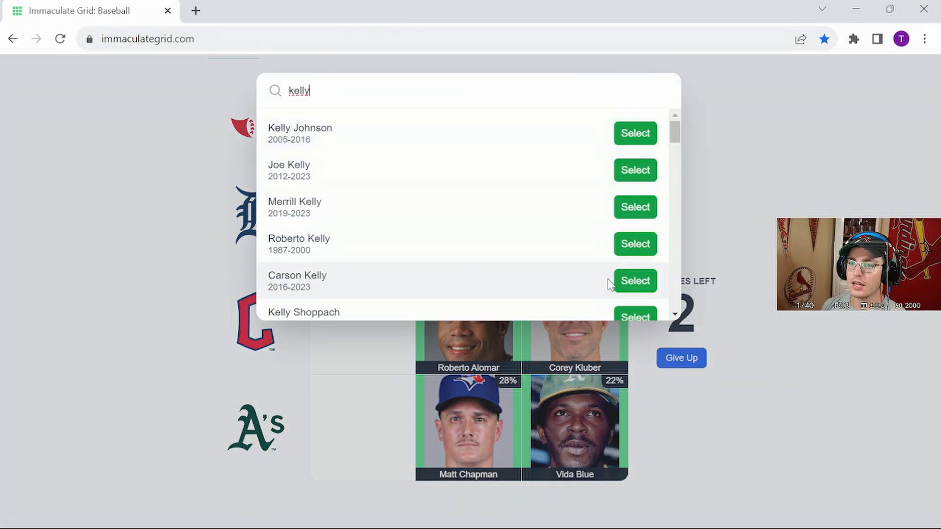
click(635, 280)
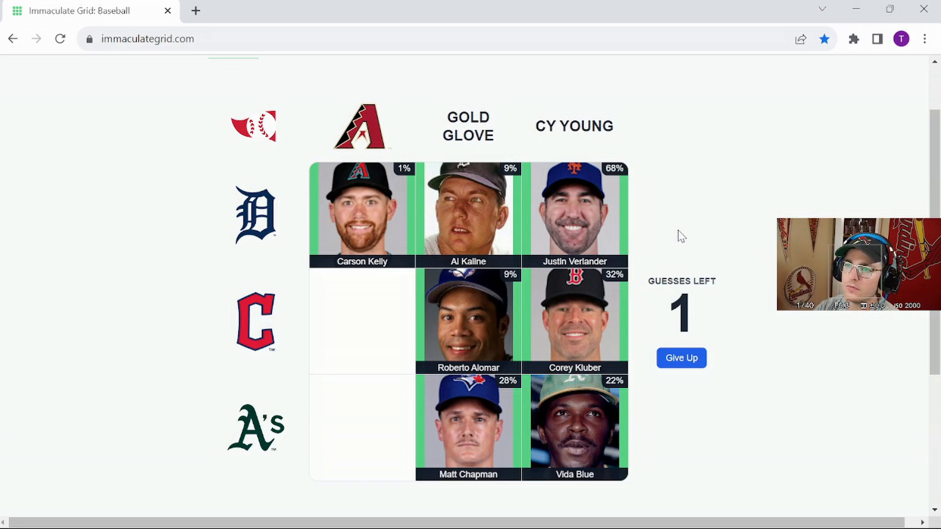
- Make the final guess on the A's–Diamondbacks square, ending the game
click(361, 440)
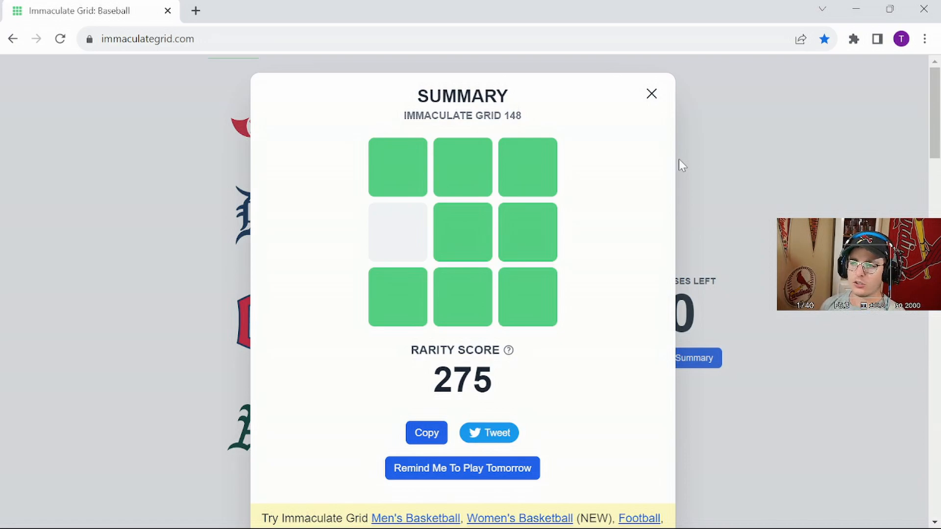
mouse_move(615, 190)
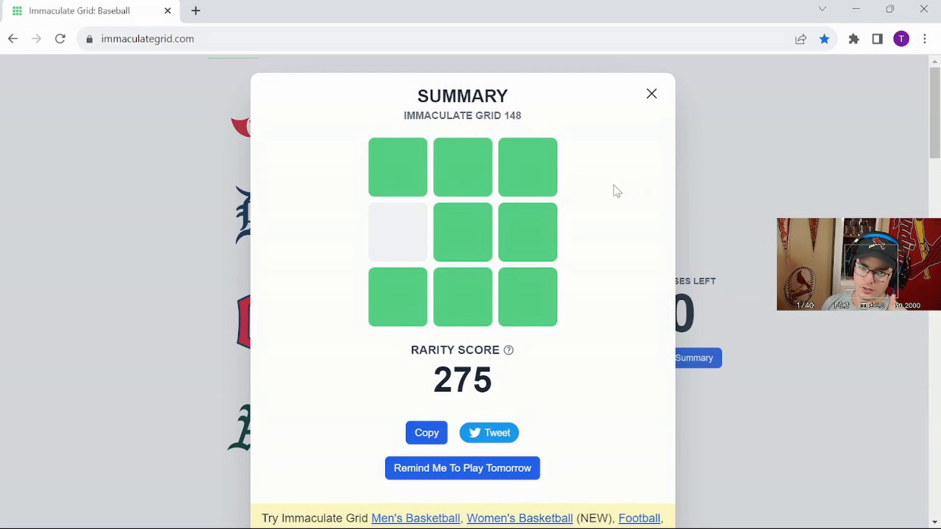